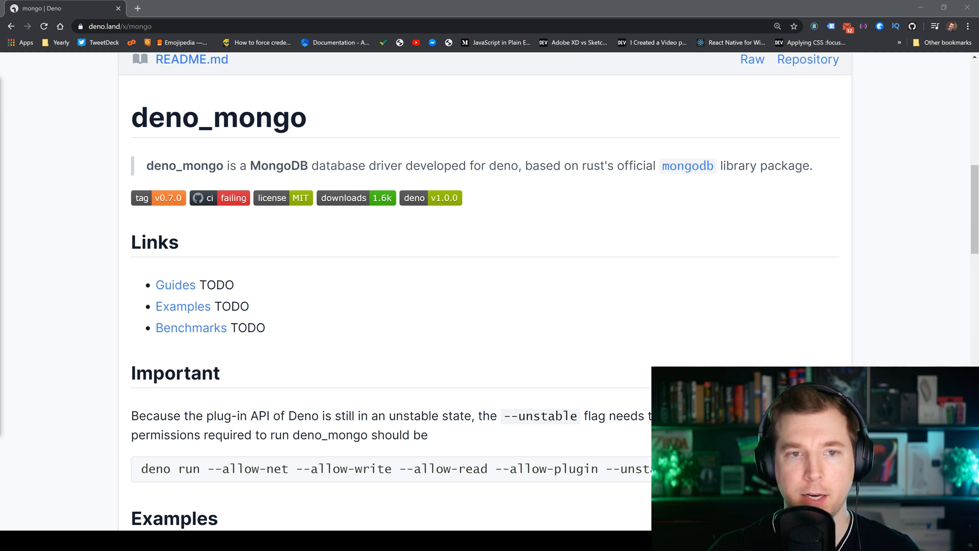
mouse_move(219, 118)
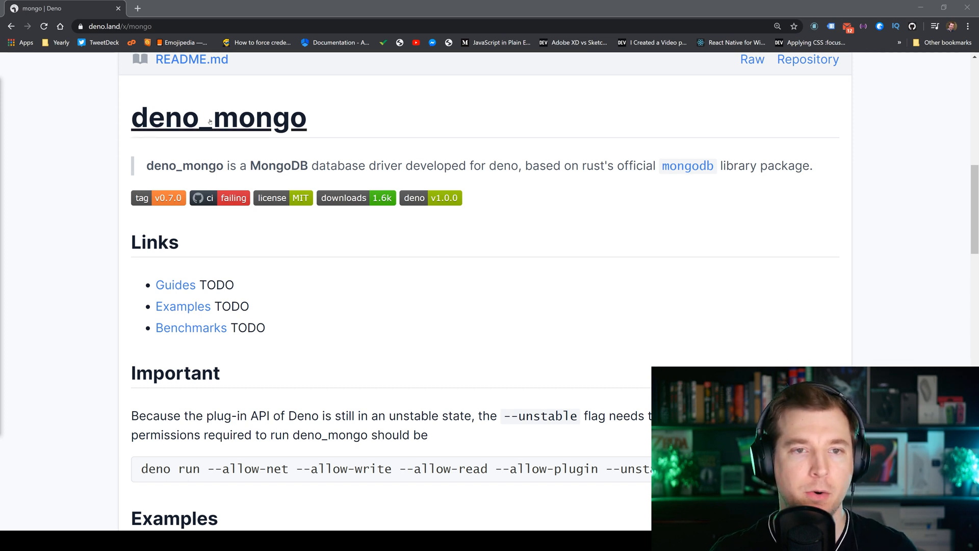
mouse_move(341, 125)
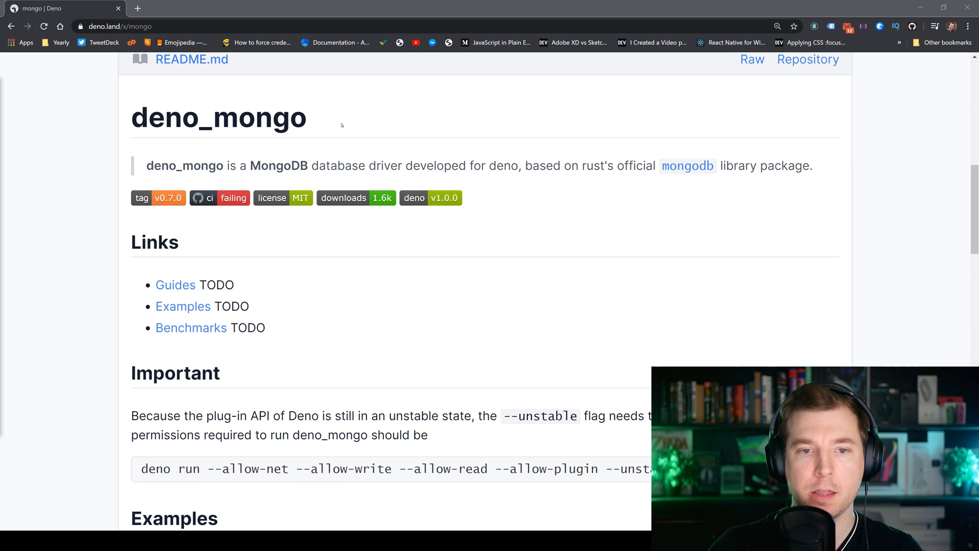
- Scroll the deno.land/x/mongo README to Examples and copy the import { MongoClient } line
scroll("down", 3)
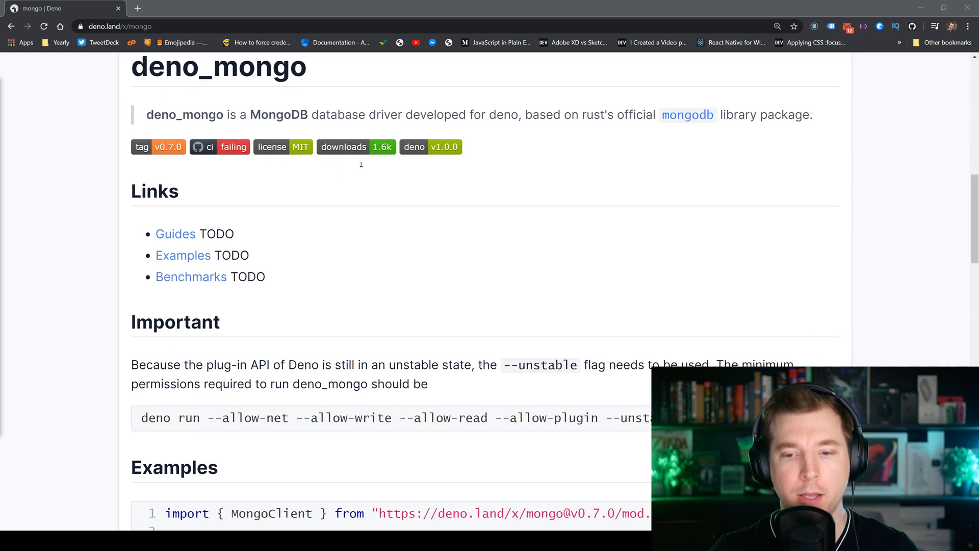
scroll("down", 3)
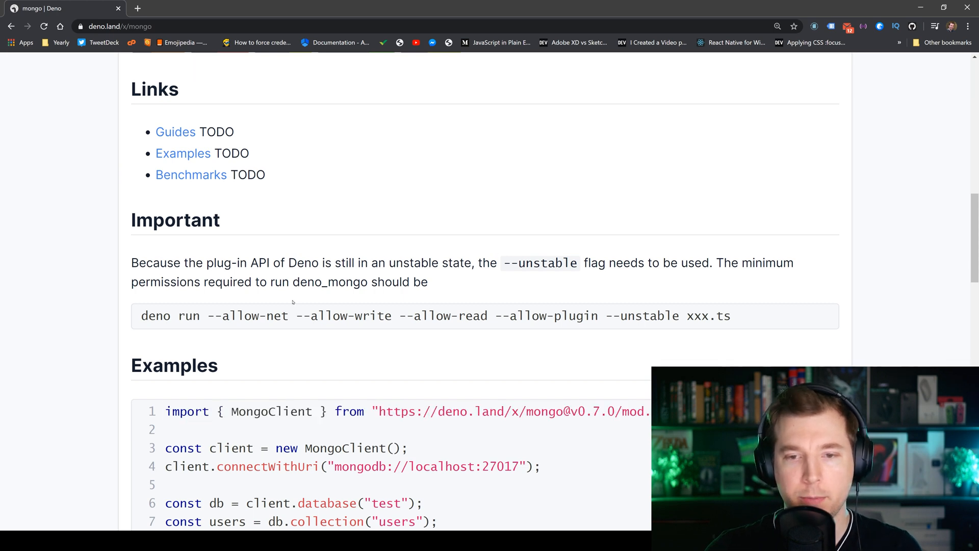
mouse_move(216, 319)
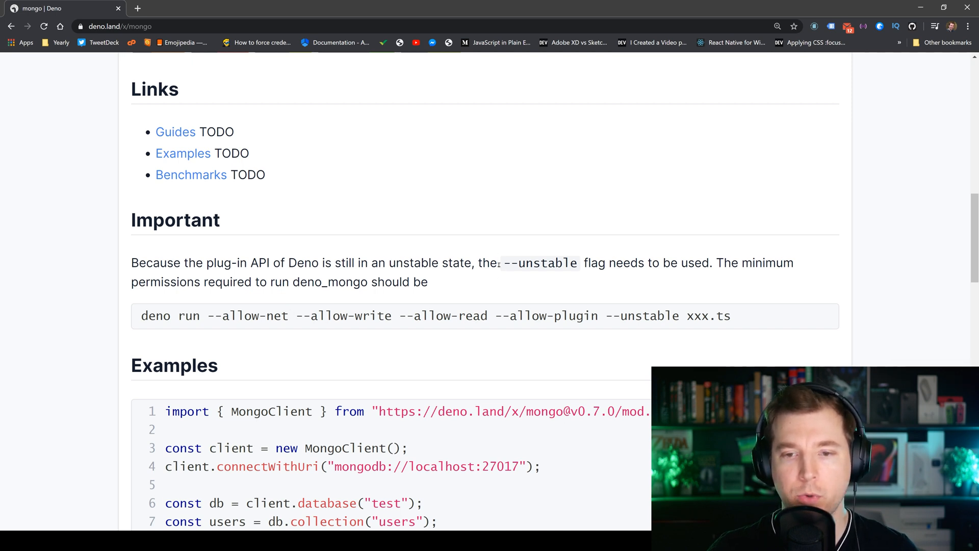
scroll("down", 3)
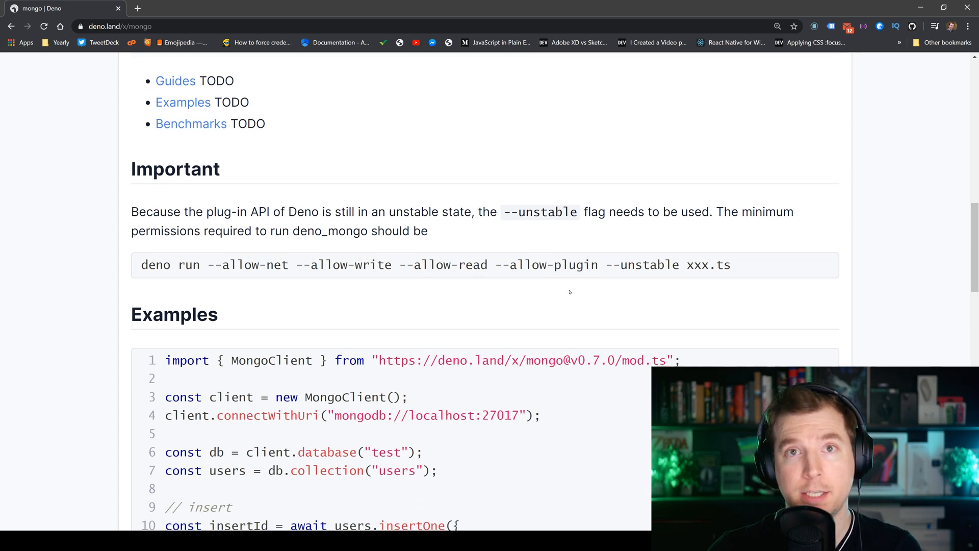
scroll("down", 3)
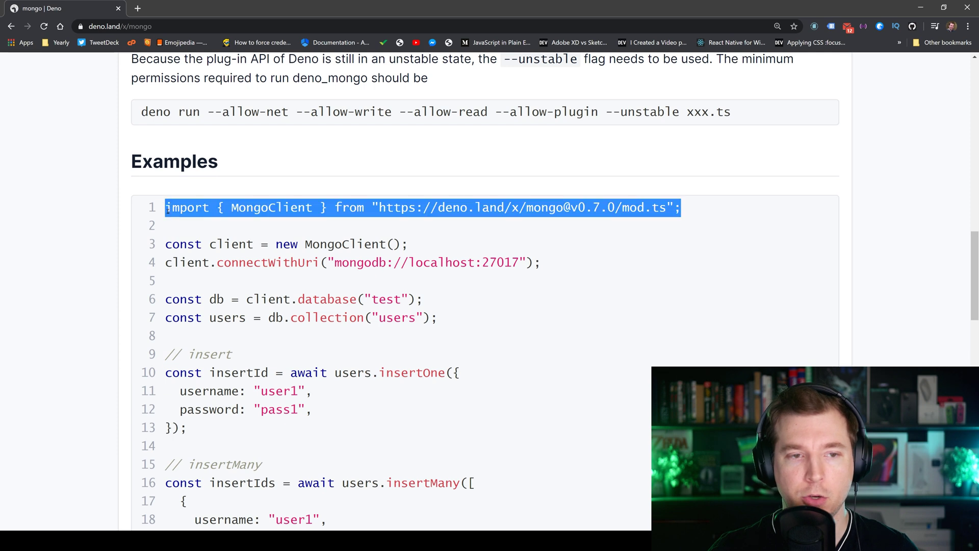
left_click(201, 226)
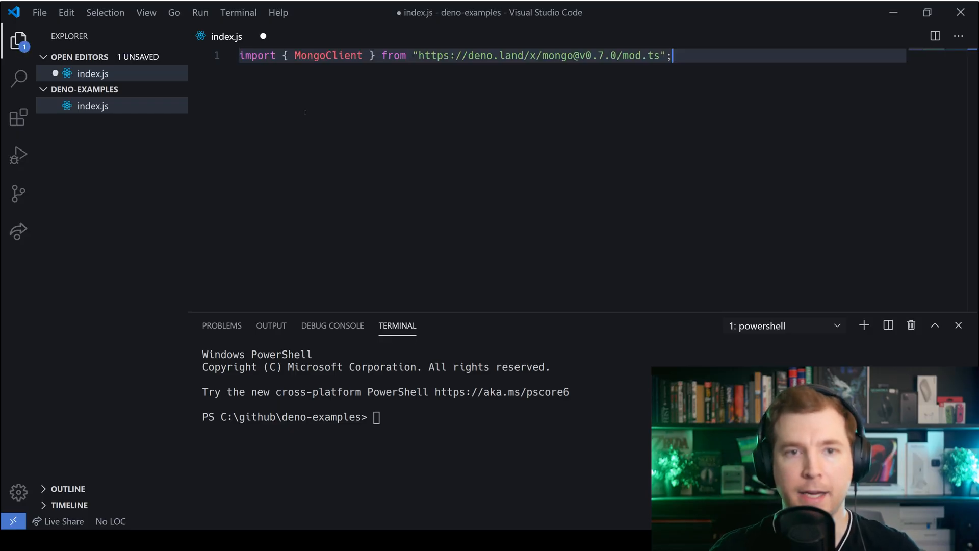
- Paste the MongoClient import, create a client, and connect to mongodb://localhost:27017
double_click(328, 55)
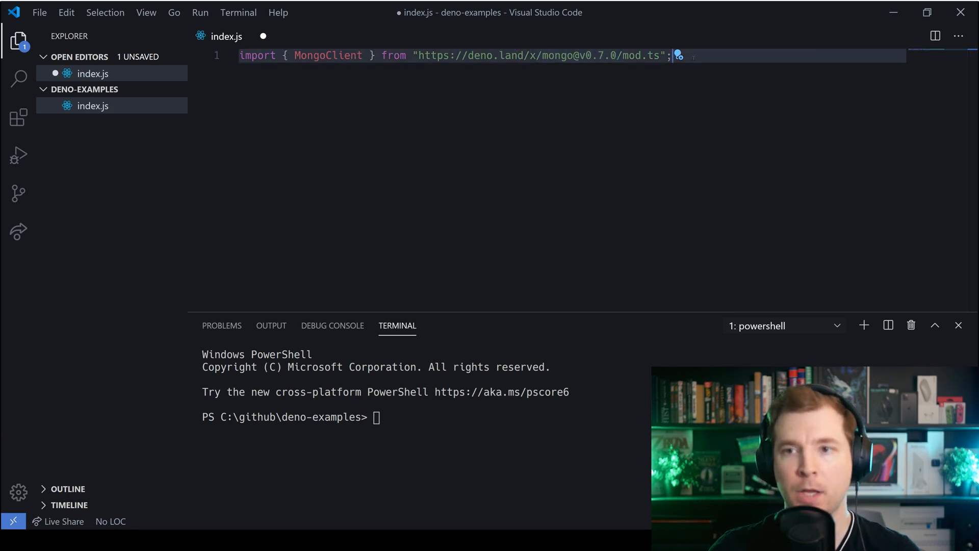
key("Enter")
type("const client = new MongoClient();")
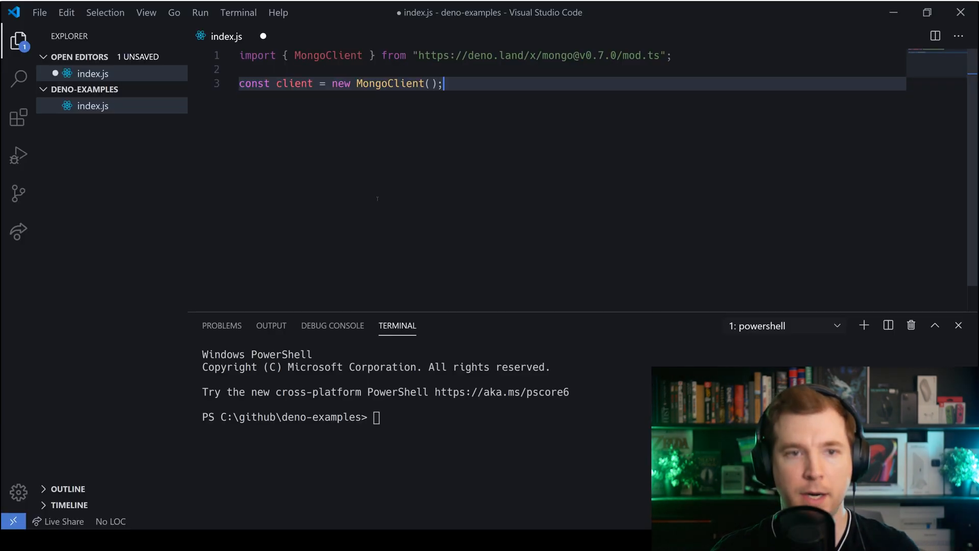
double_click(389, 84)
type("client.connectWithUri(\"mongodb://localhost:27017\");")
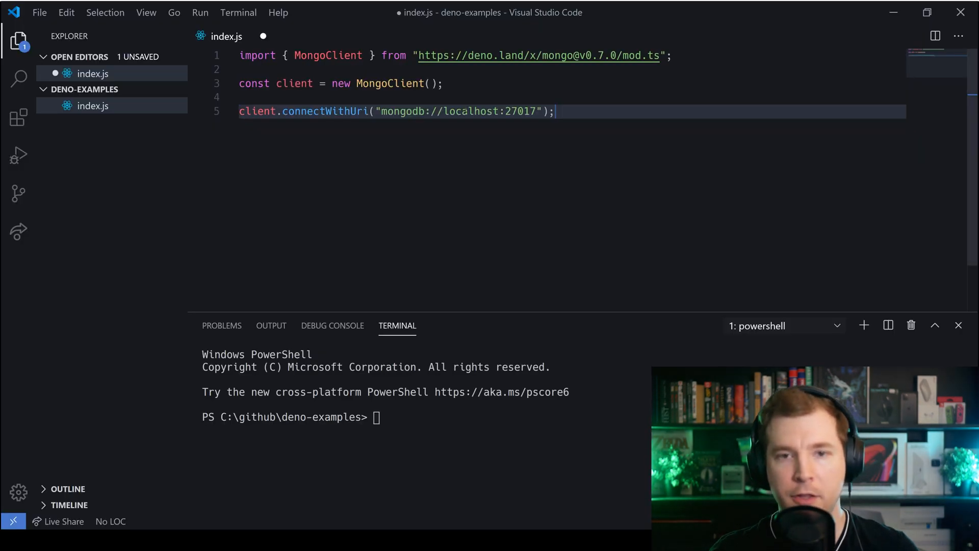
double_click(458, 111)
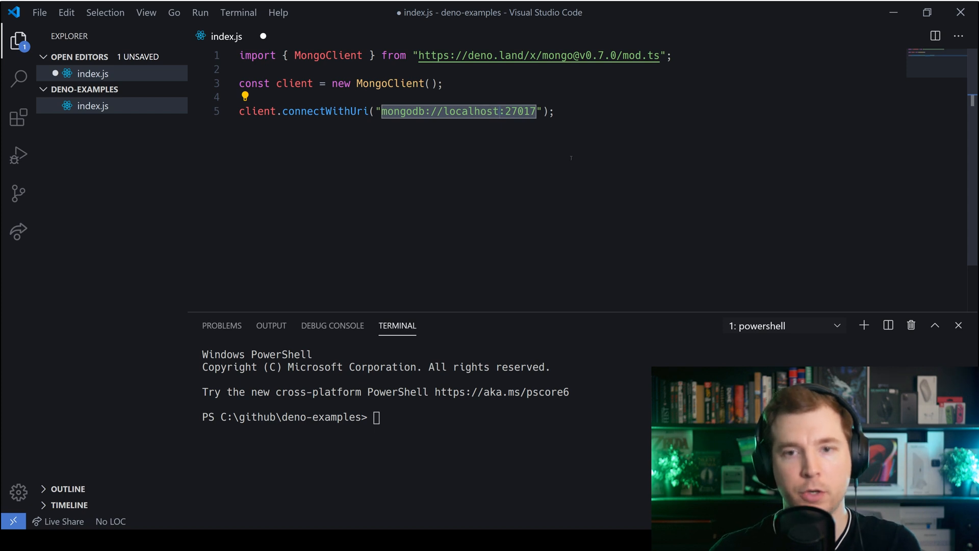
key("Enter")
type("const users = db.collection(\"users\");")
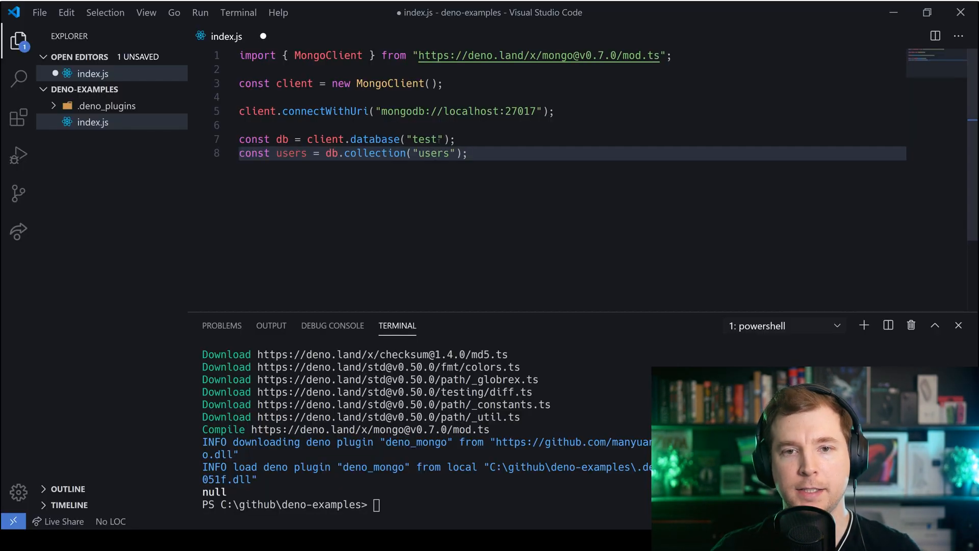
- Rename database 'test' to 'testing' and finish the users collection line
double_click(423, 138)
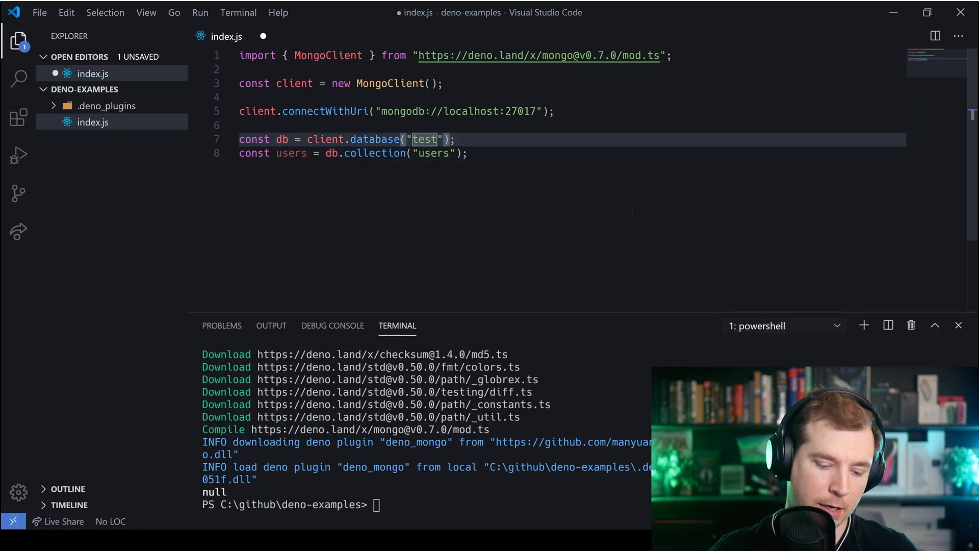
type("ing")
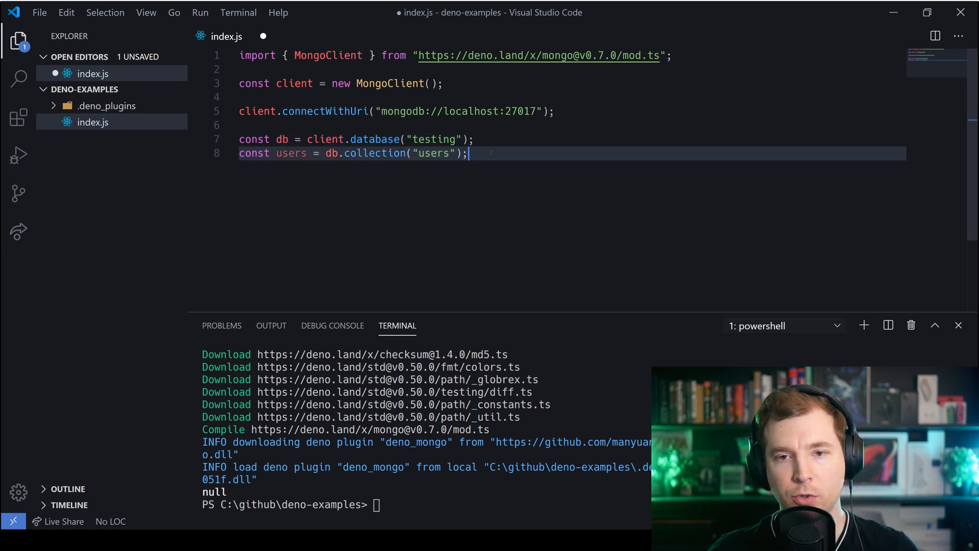
key("Enter")
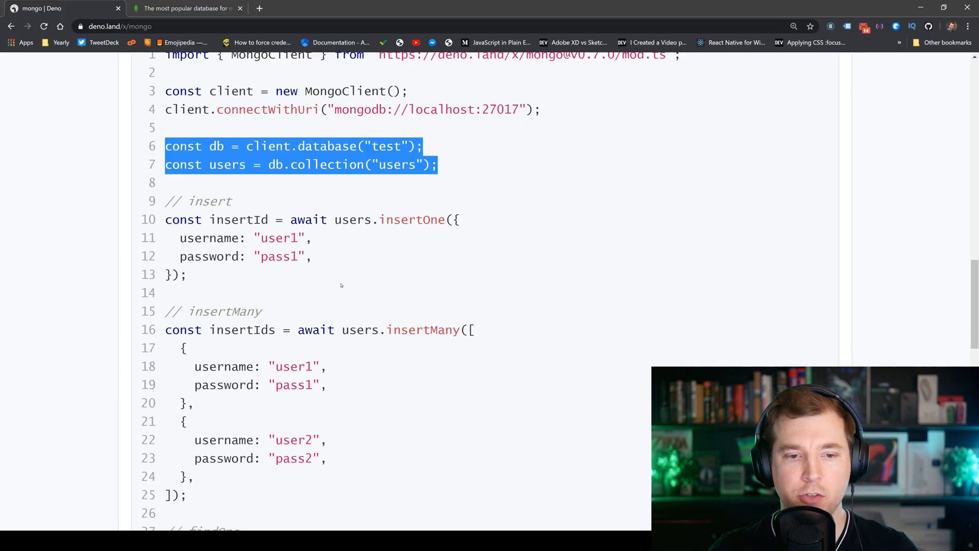
- Change the pasted findOne query to look up username "adrian"
scroll("down", 3)
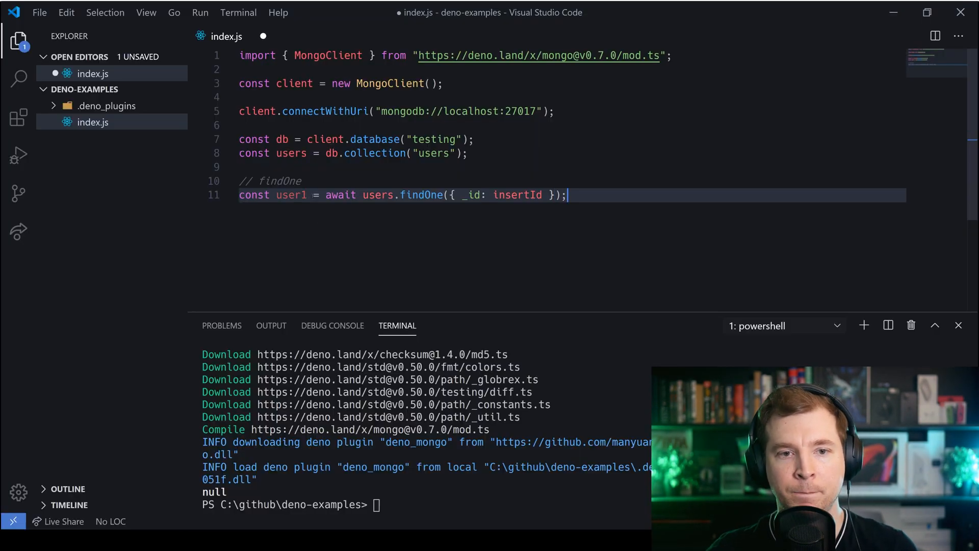
double_click(292, 195)
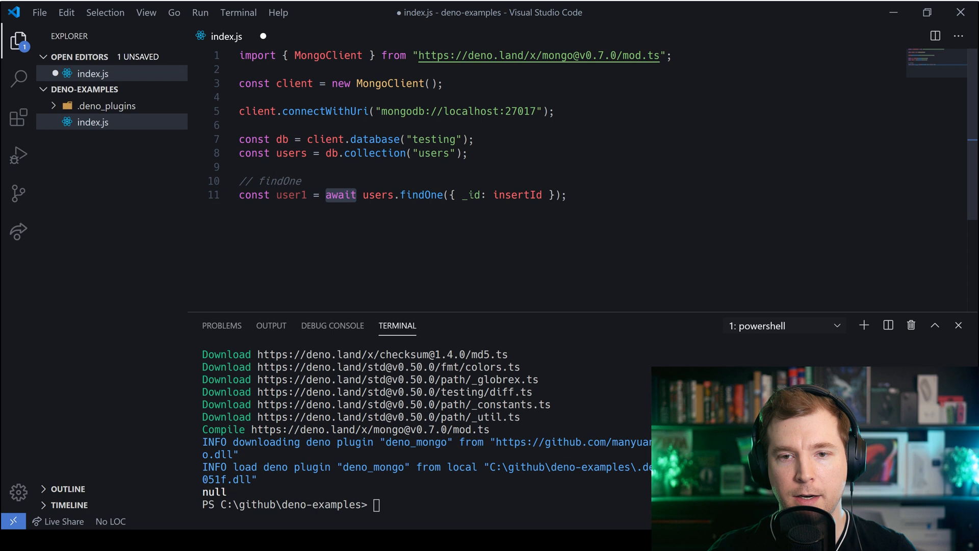
type("username")
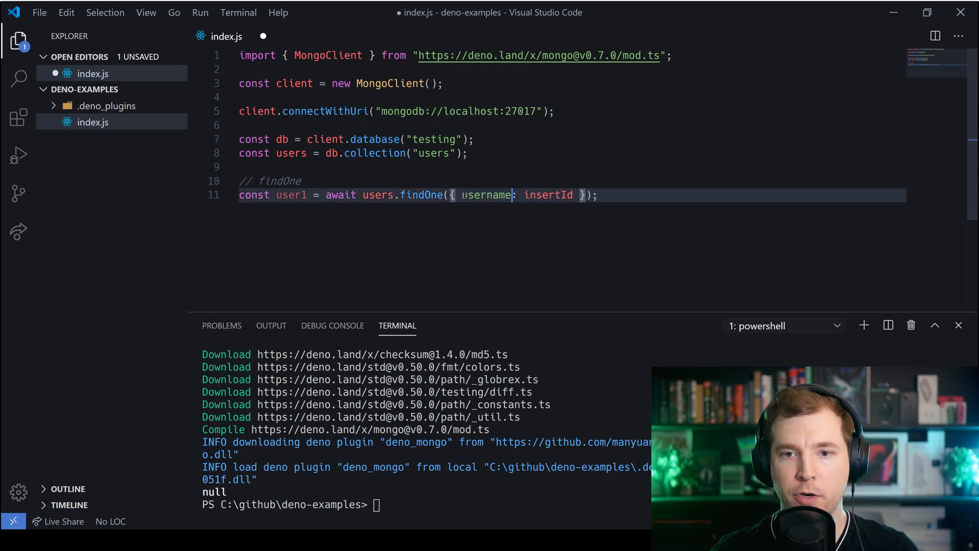
type("\"\"")
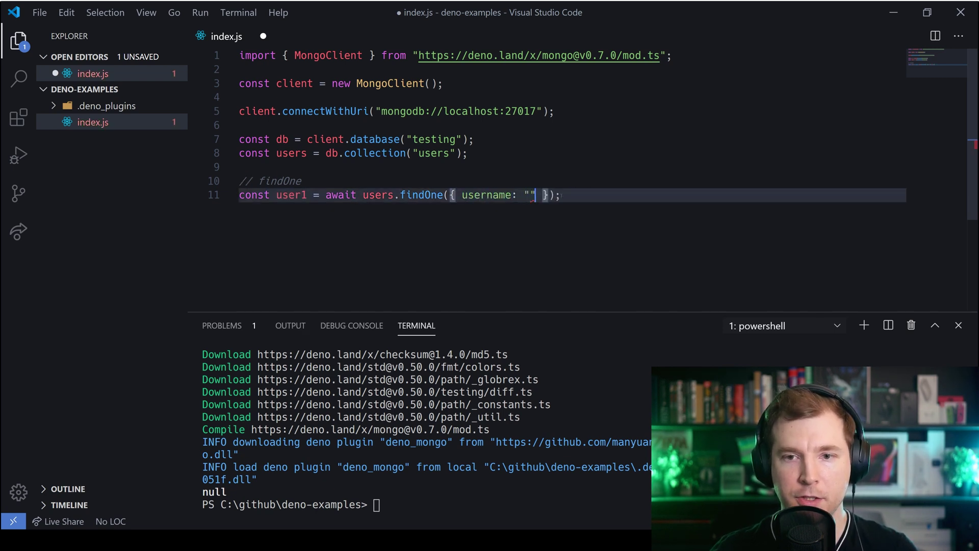
type("adrian")
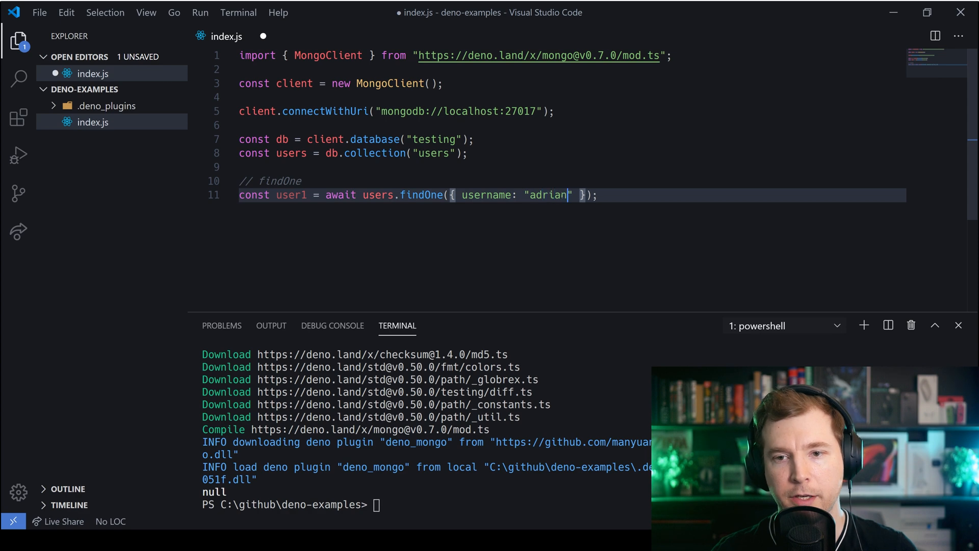
- Add console.log(user1) on a new line below the query
key("Enter")
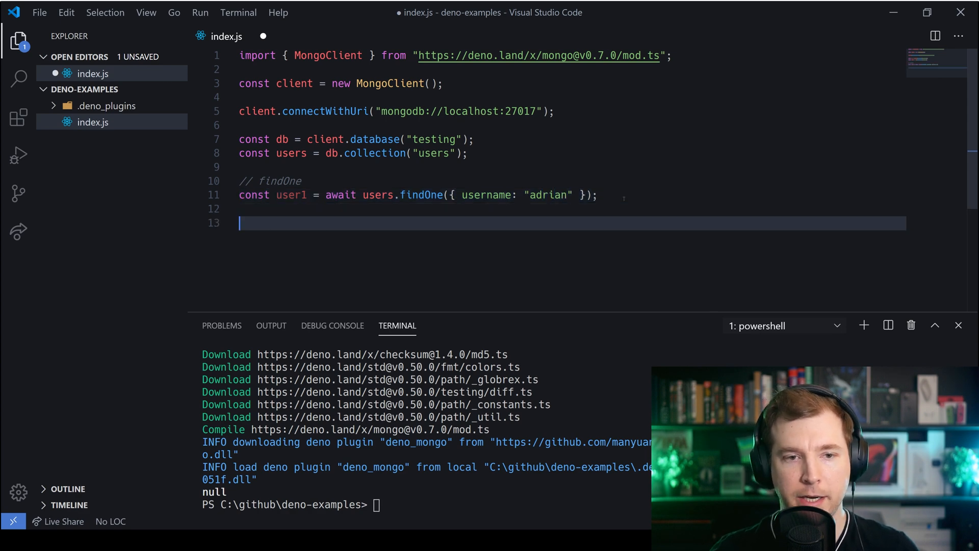
type("console.log(")
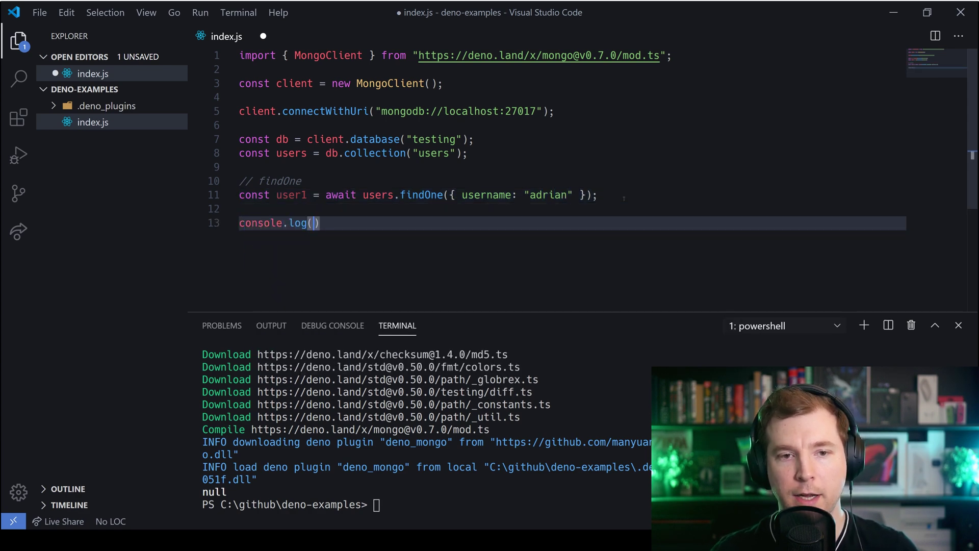
type("user1")
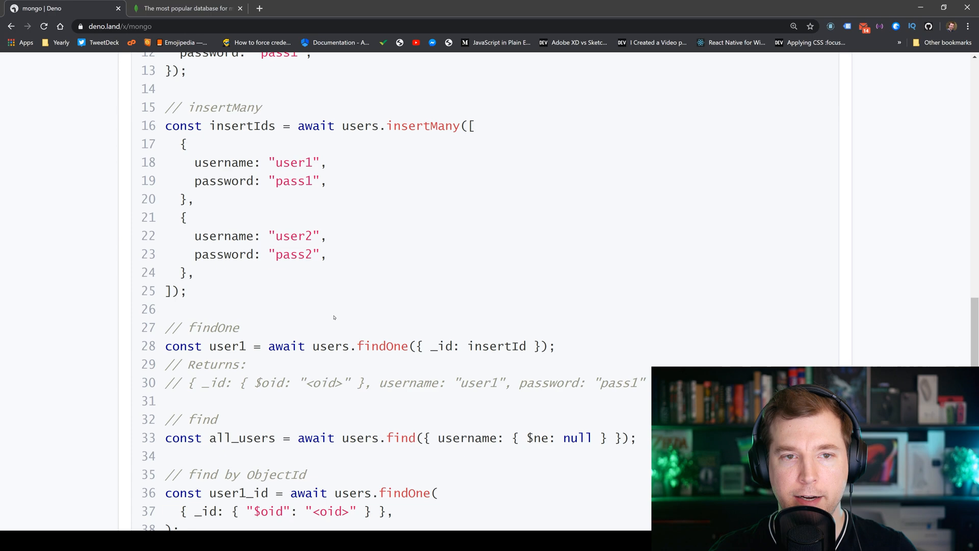
- Select the full deno run --allow-net ... --unstable command in the Important section
scroll("up", 3)
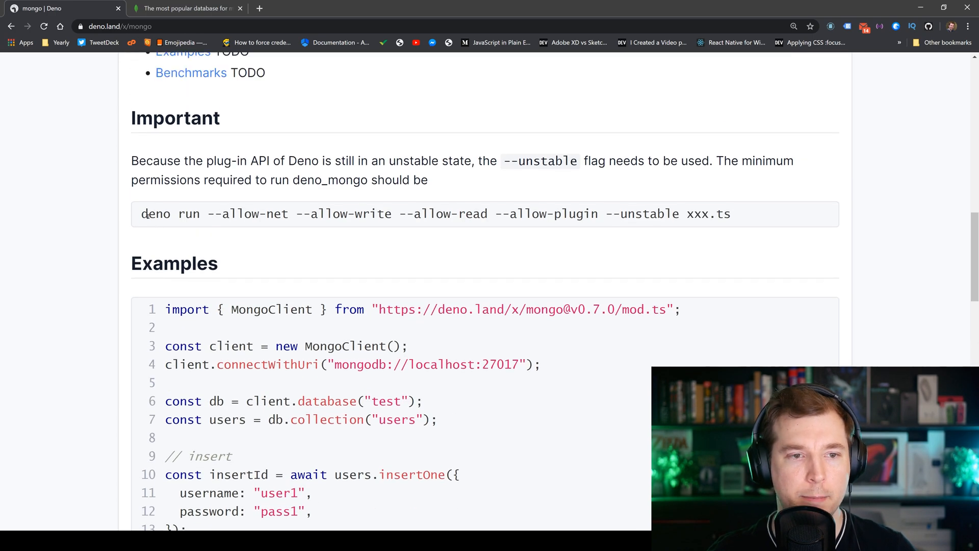
left_click_drag(141, 214, 266, 214)
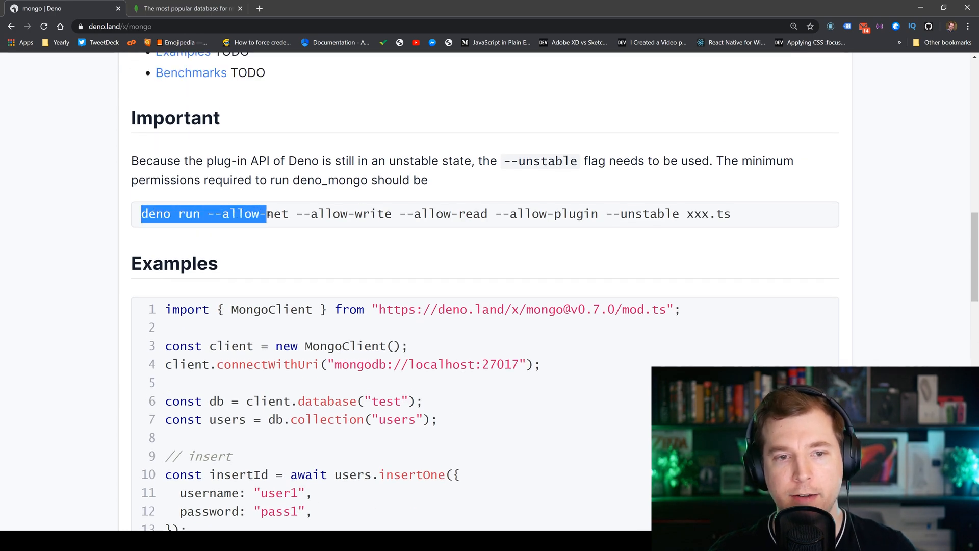
left_click_drag(266, 214, 325, 213)
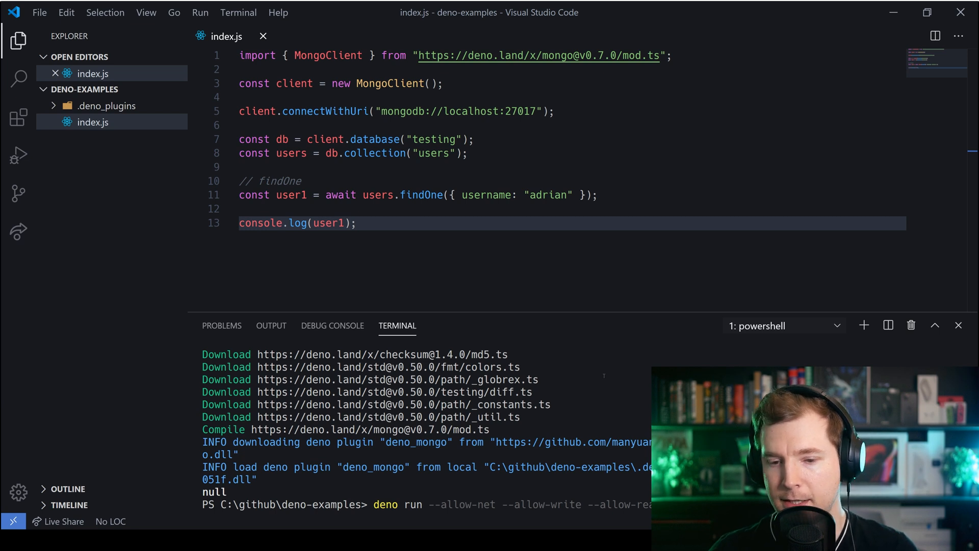
- Run the script with deno and scroll through adrian's printed user document
key("Return")
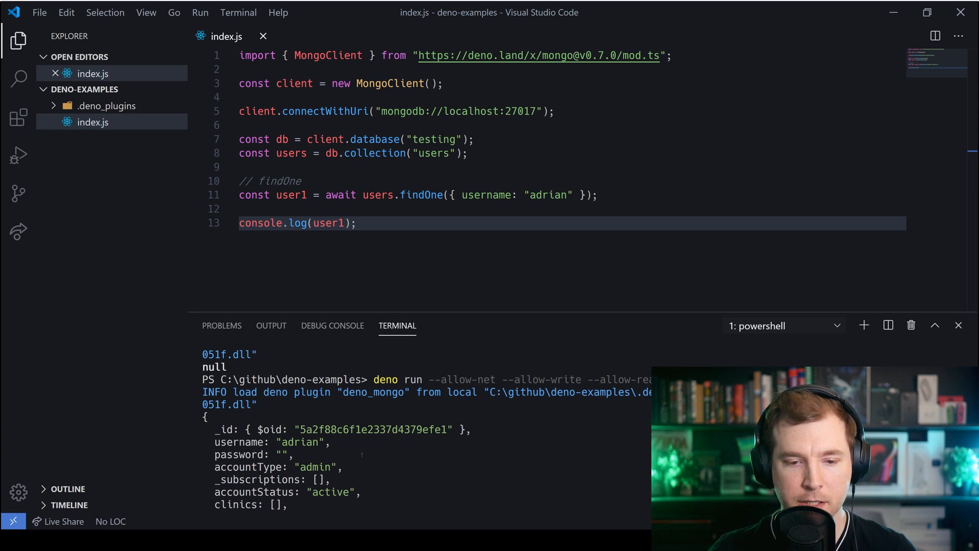
scroll("down", 3)
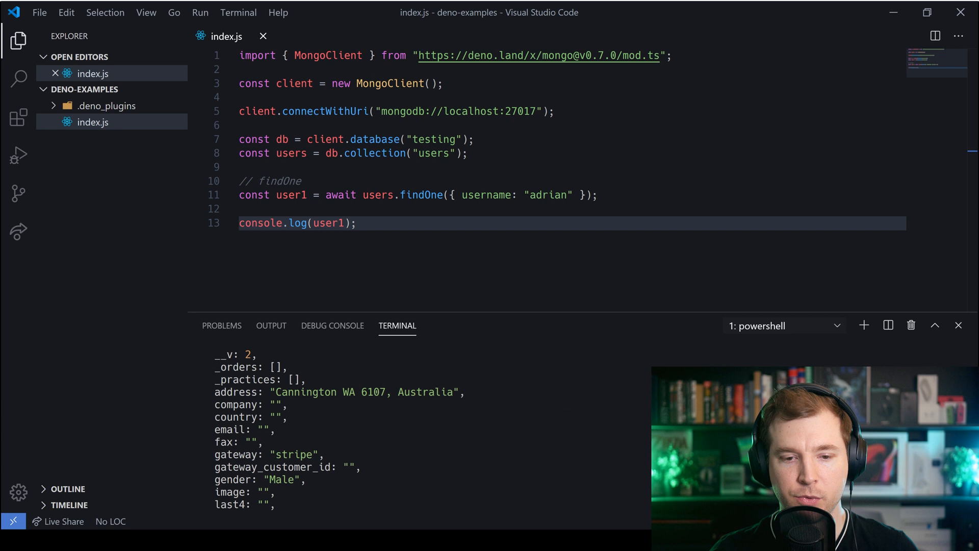
scroll("down", 3)
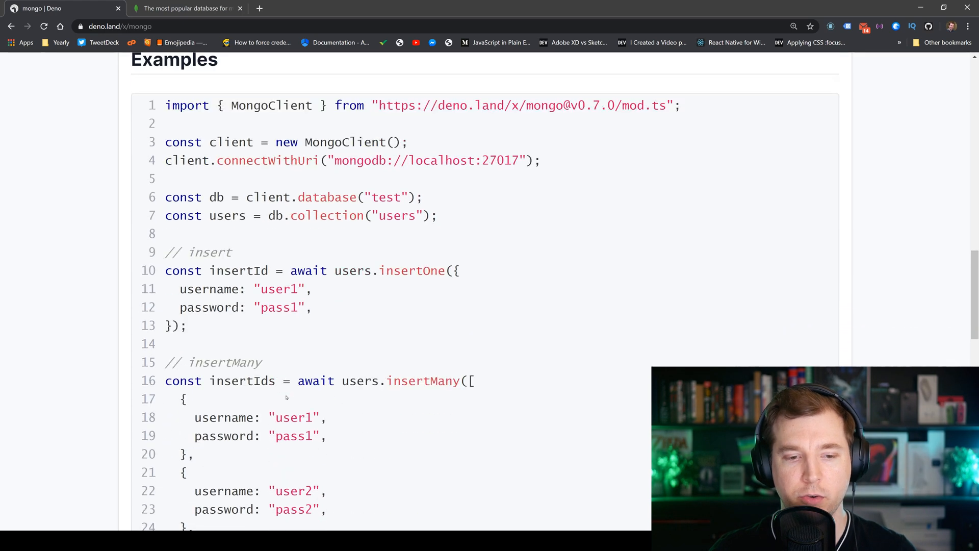
mouse_move(315, 346)
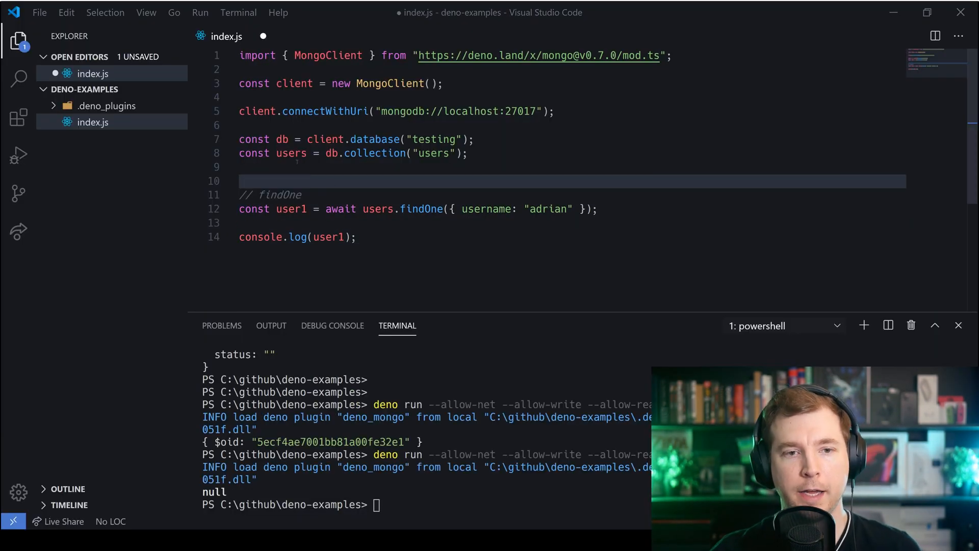
- Type a users.insertOne call inserting username "New User Test"
type("const")
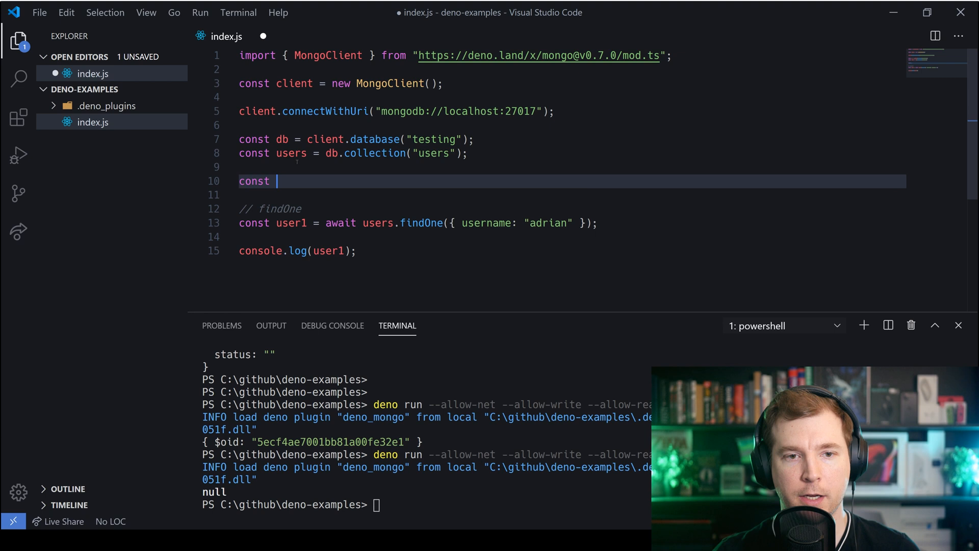
type("newAd")
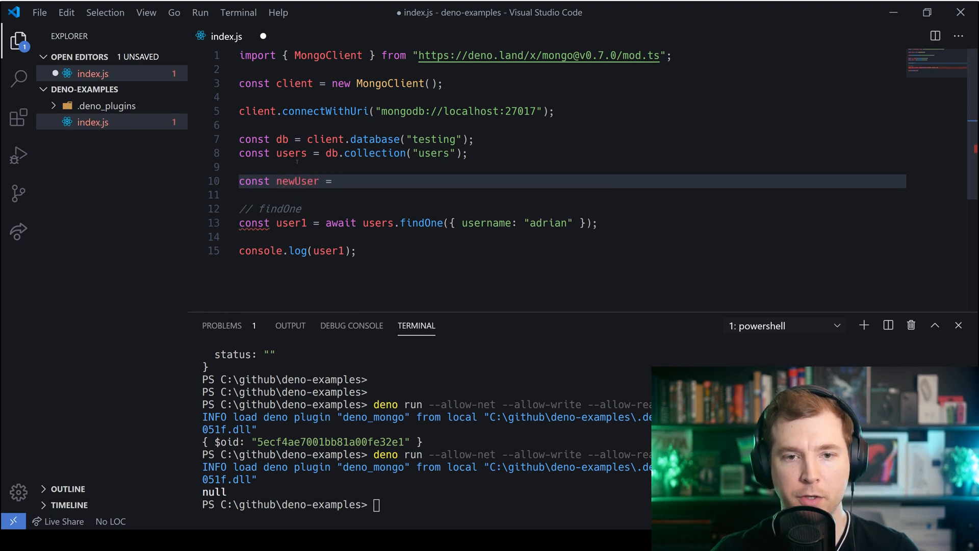
type("users.")
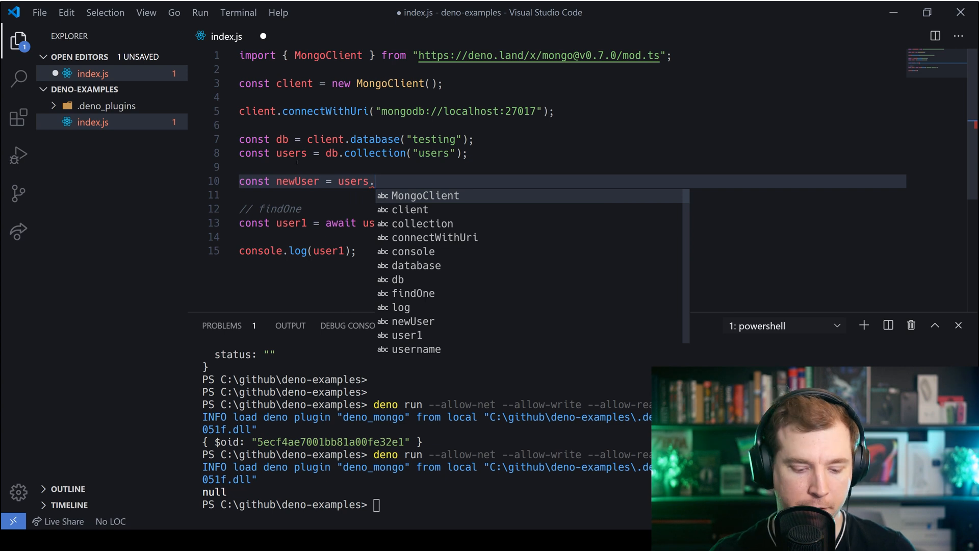
type("insert")
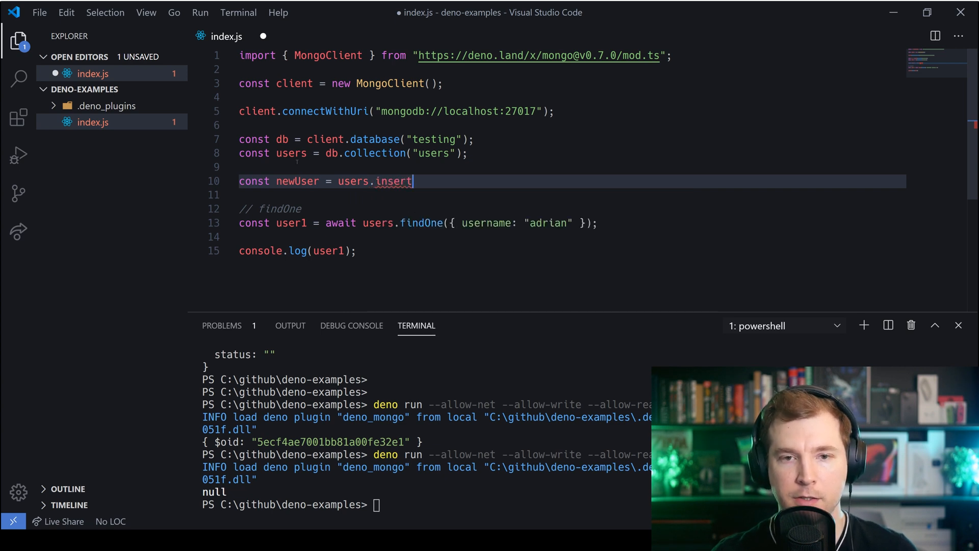
type("One({")
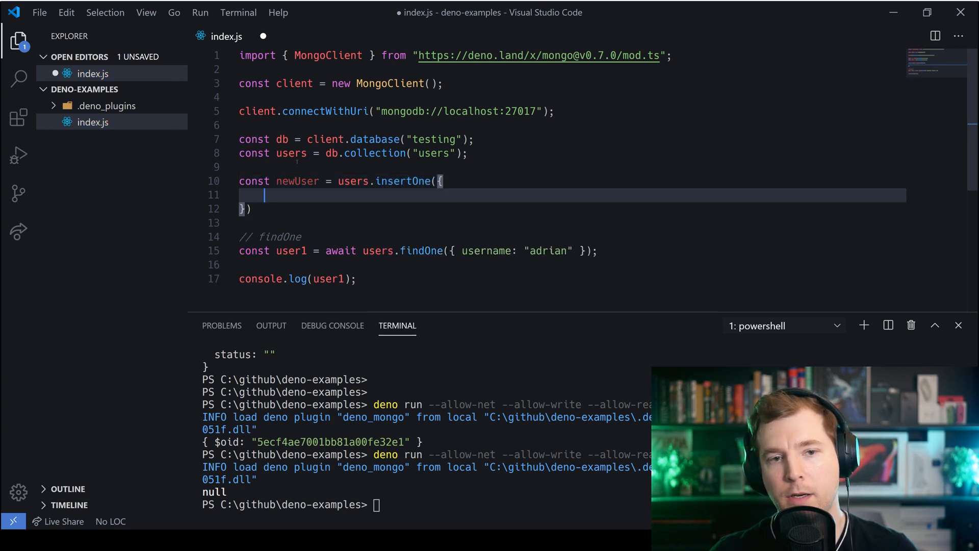
type("username: \"")
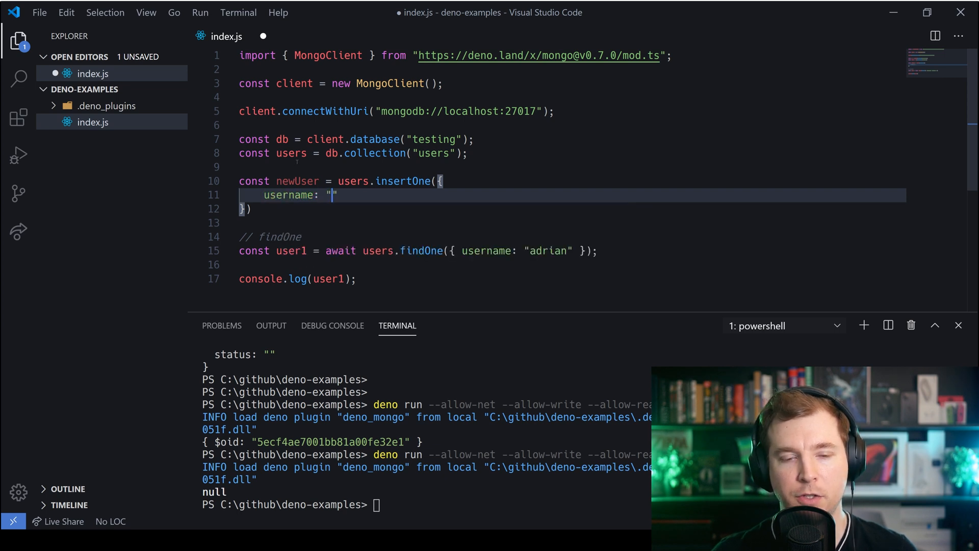
type("New User T")
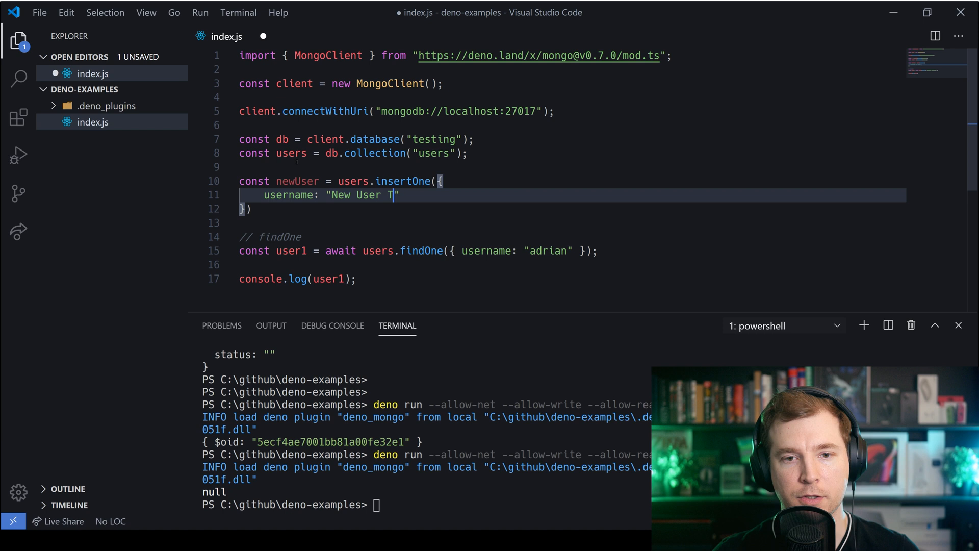
type("est")
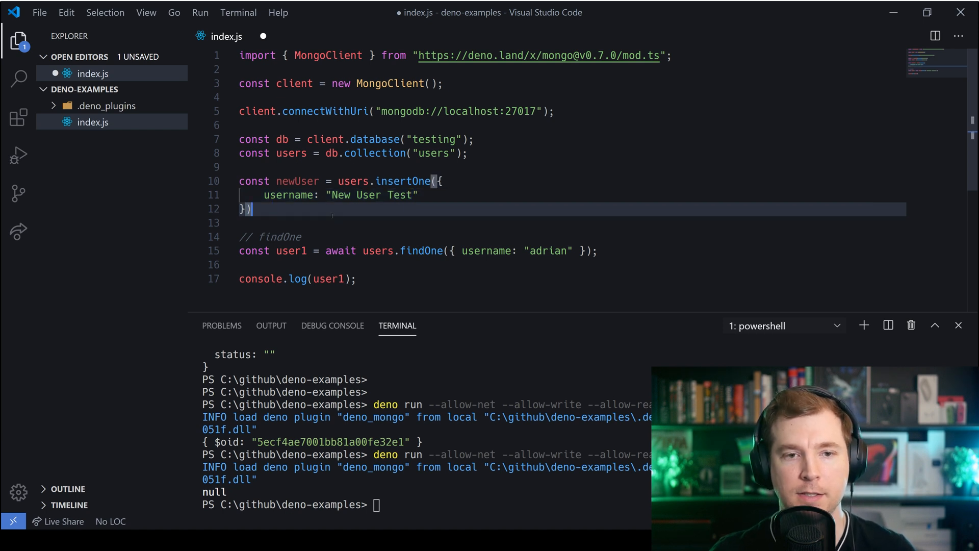
- Await the insert and replace "adrian" in findOne with "New User Test"
double_click(353, 181)
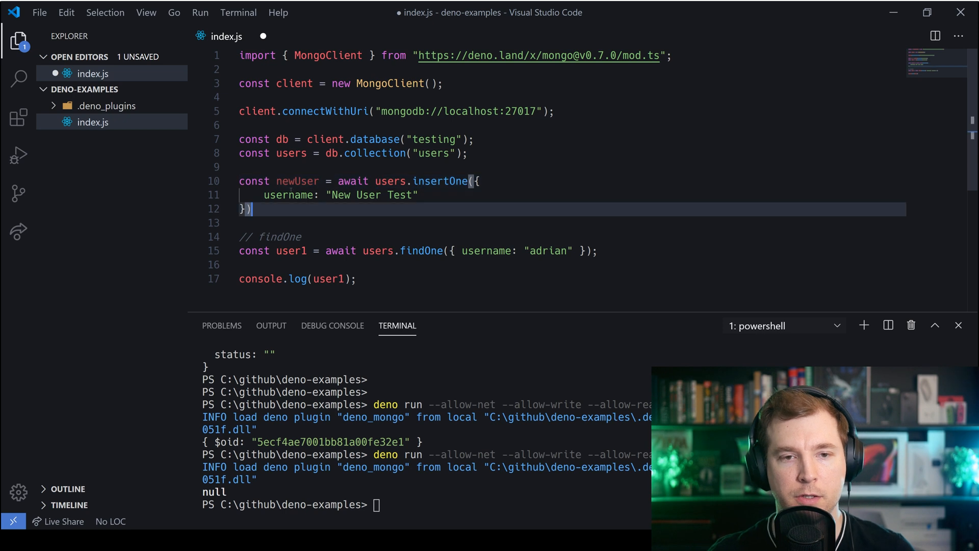
double_click(297, 181)
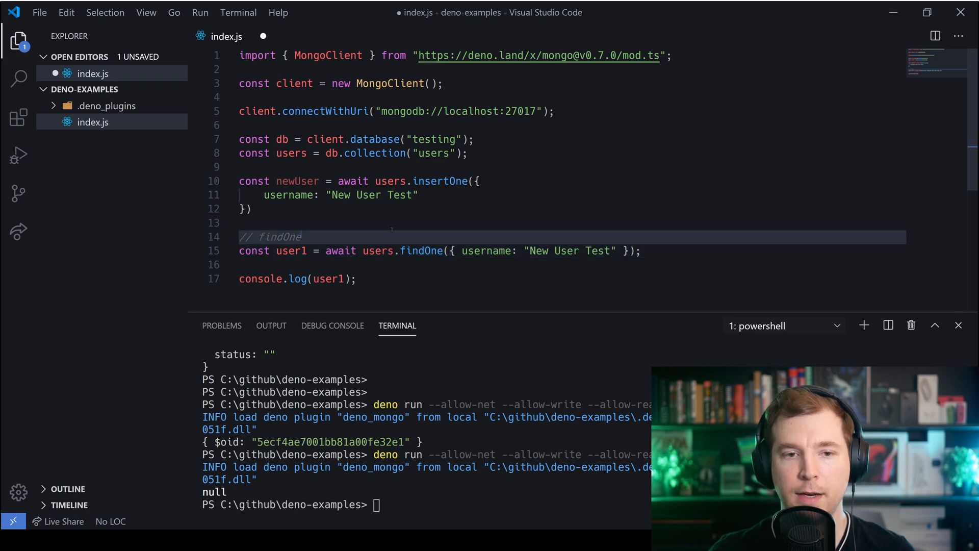
double_click(278, 237)
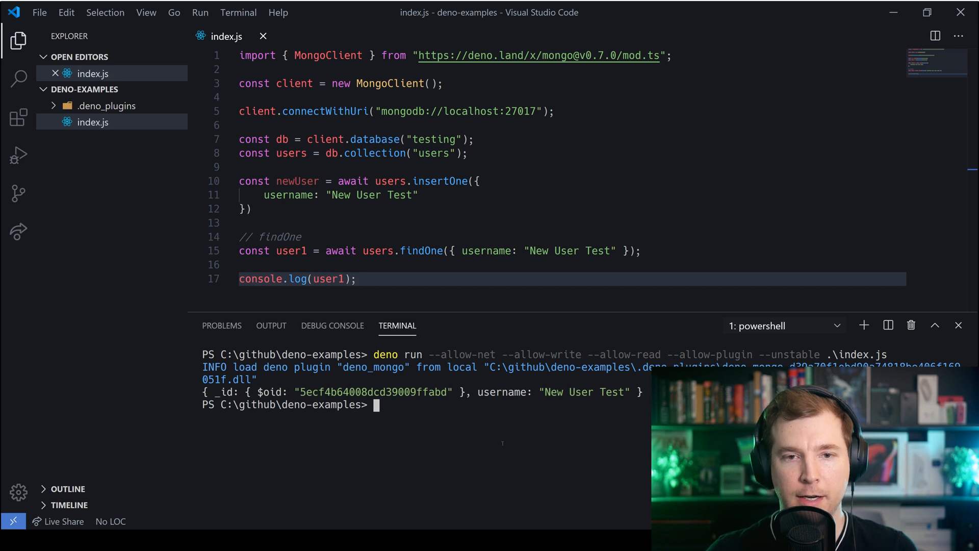
- Highlight every use of the users collection in index.js
double_click(291, 153)
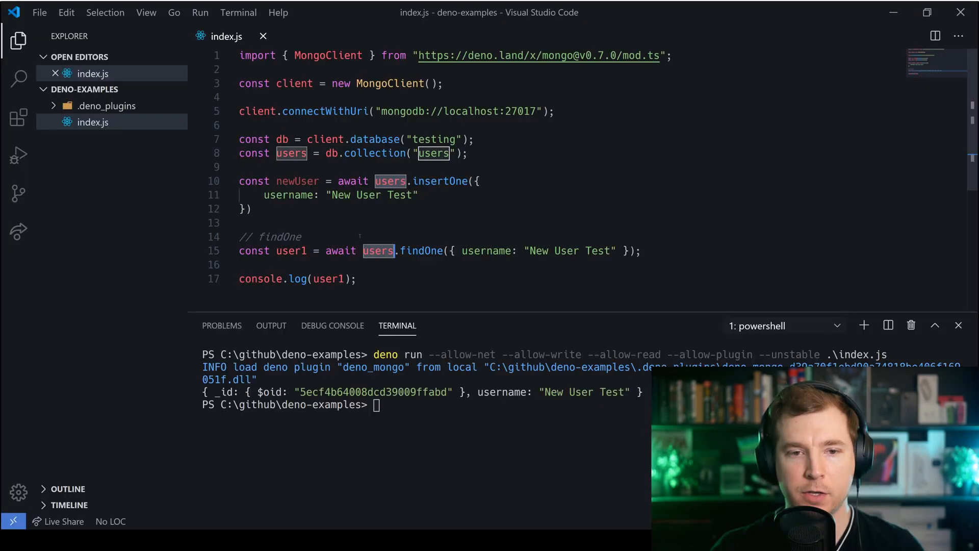
- Comment out insert and findOne, add all_users = users.find({}), and log all_users.length
key("enter")
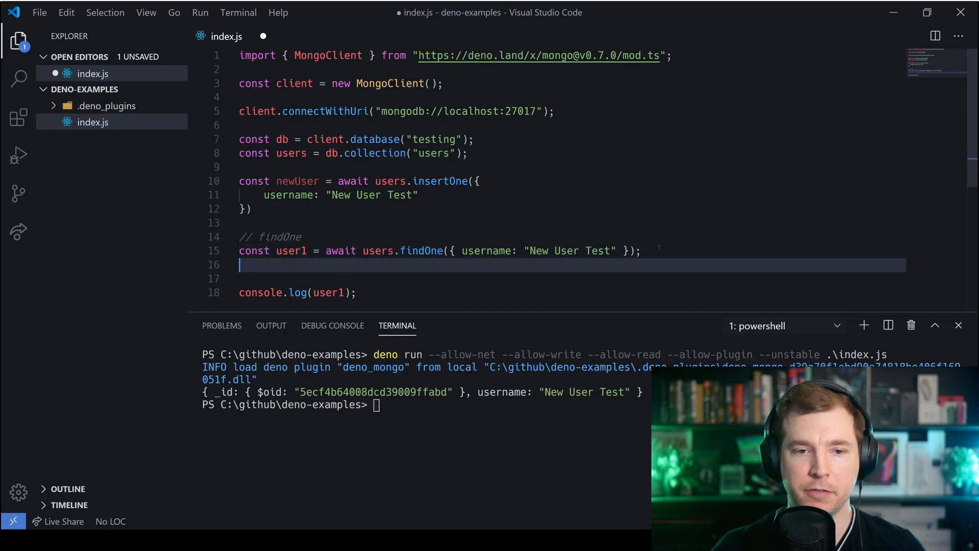
key("ctrl+/")
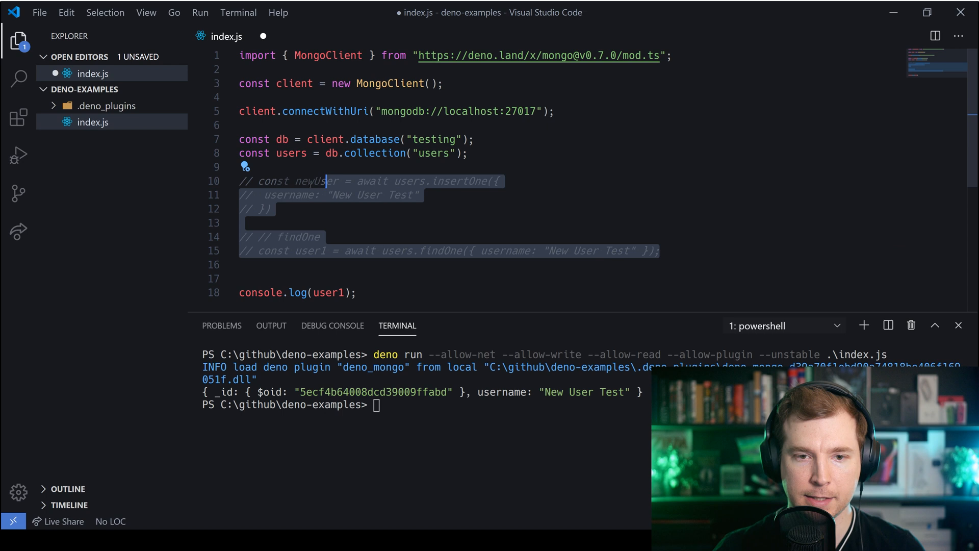
type("const all_users = await users.find({ username: { $ne: null } });")
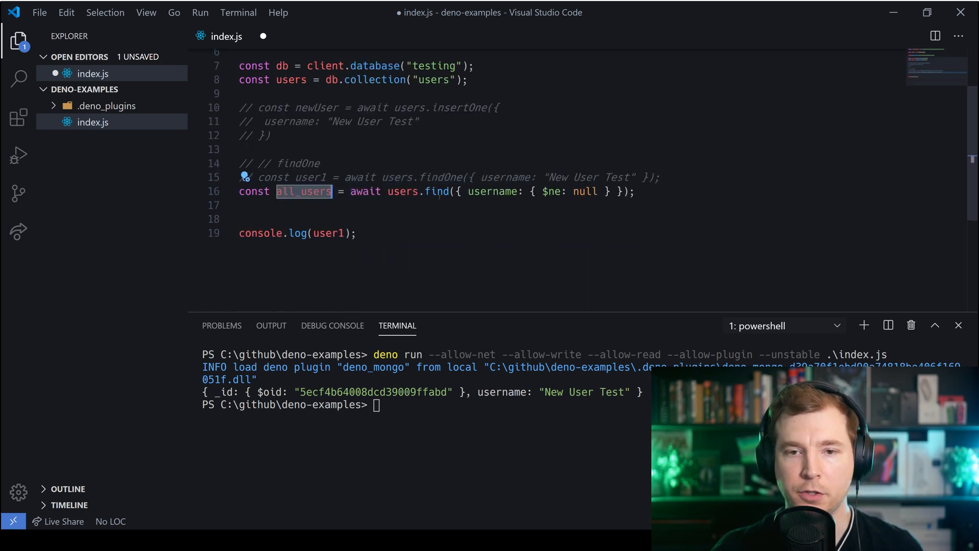
left_click(437, 191)
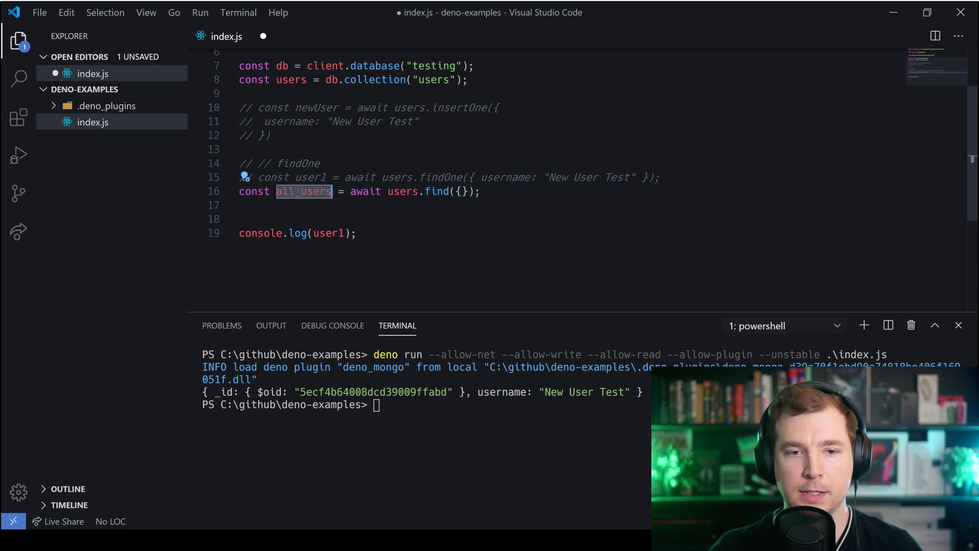
type("all_users")
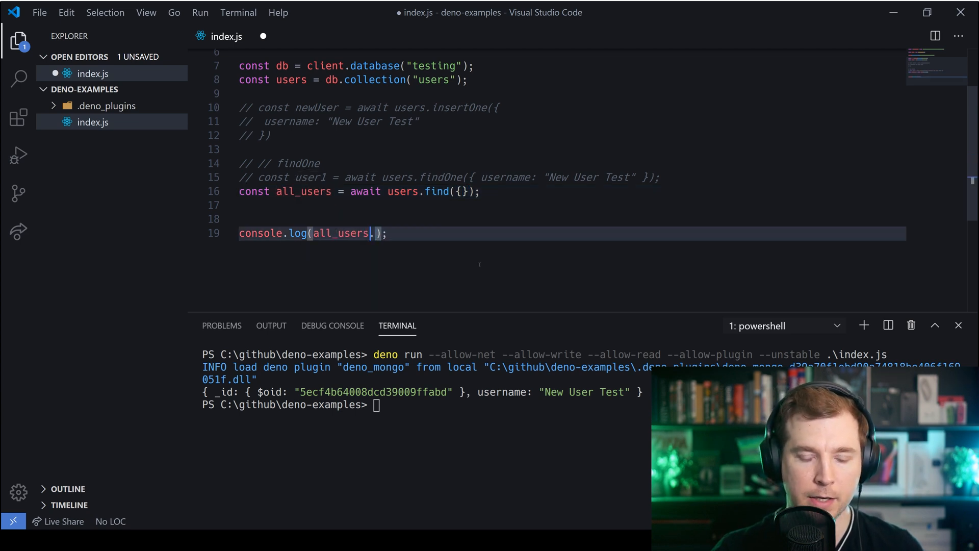
type(".length")
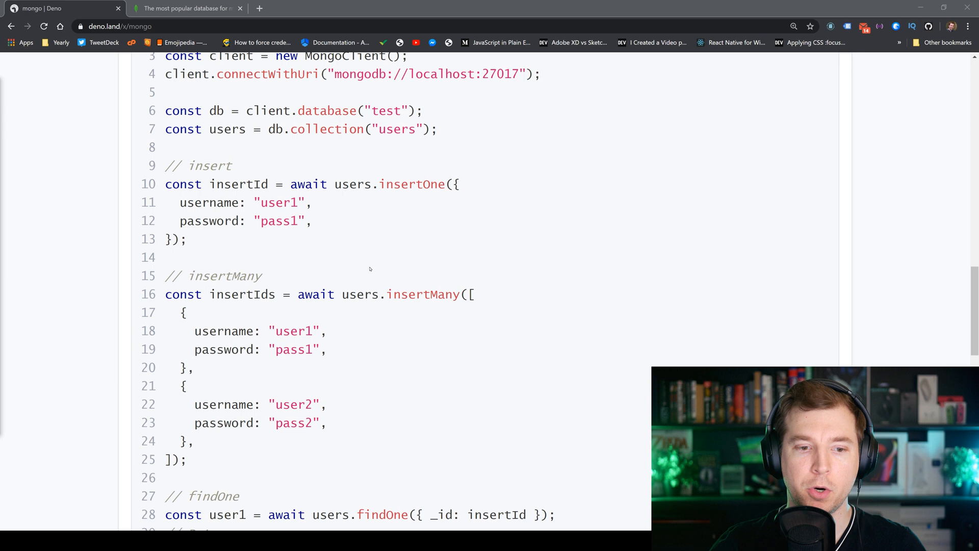
- Scroll through the find, count, aggregation, update and delete examples down to deleteMany
scroll("down", 3)
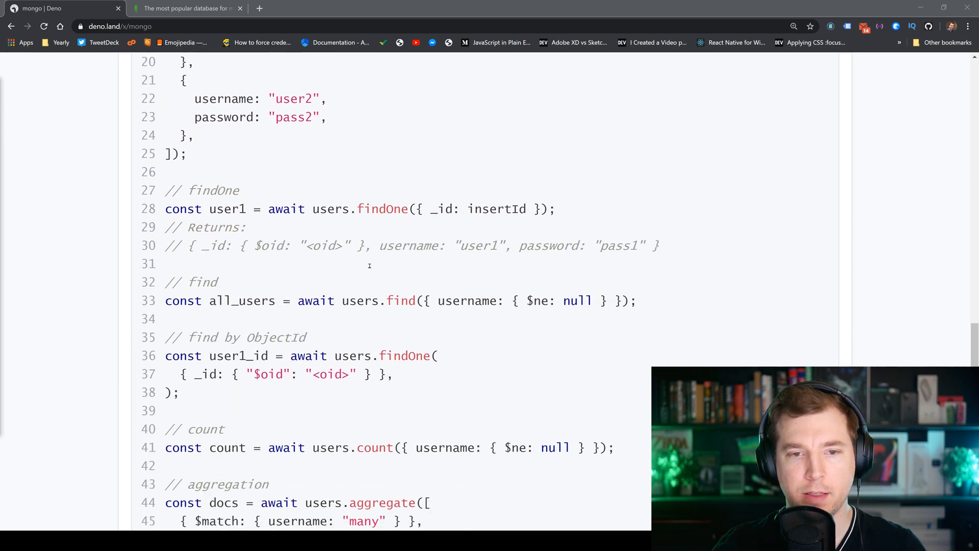
scroll("down", 3)
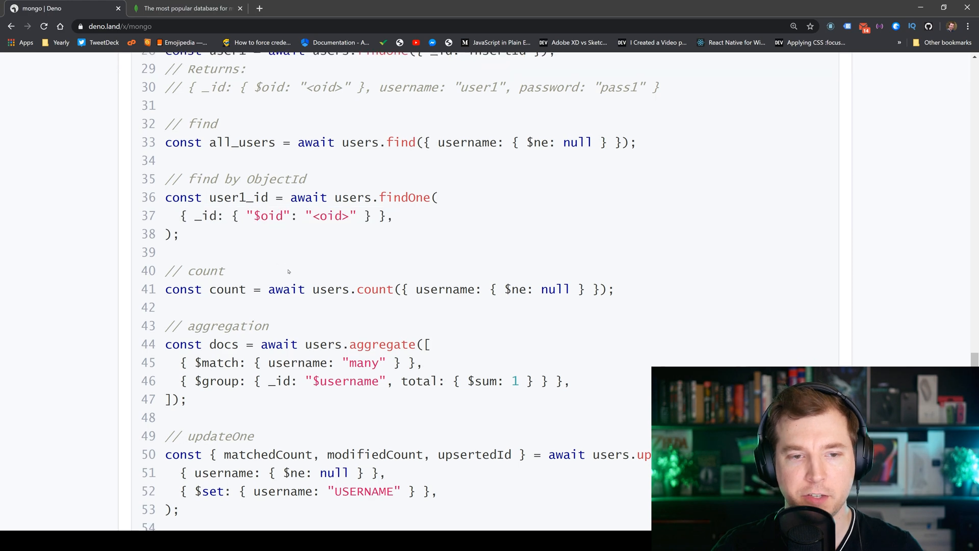
scroll("down", 3)
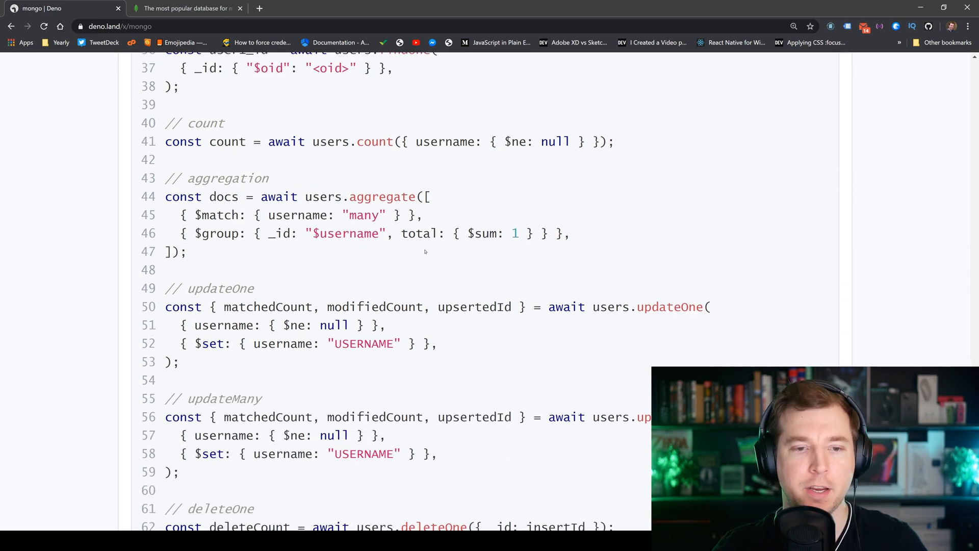
scroll("down", 3)
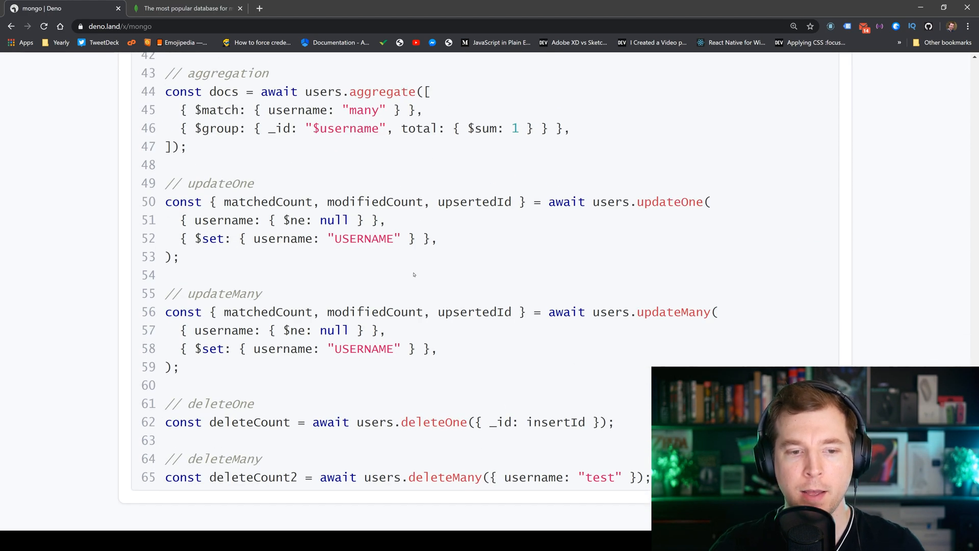
scroll("down", 3)
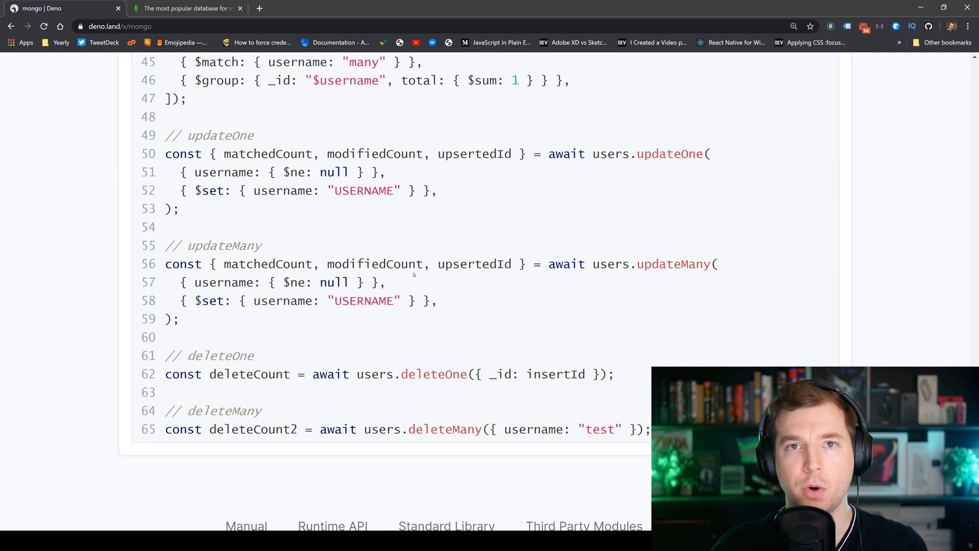